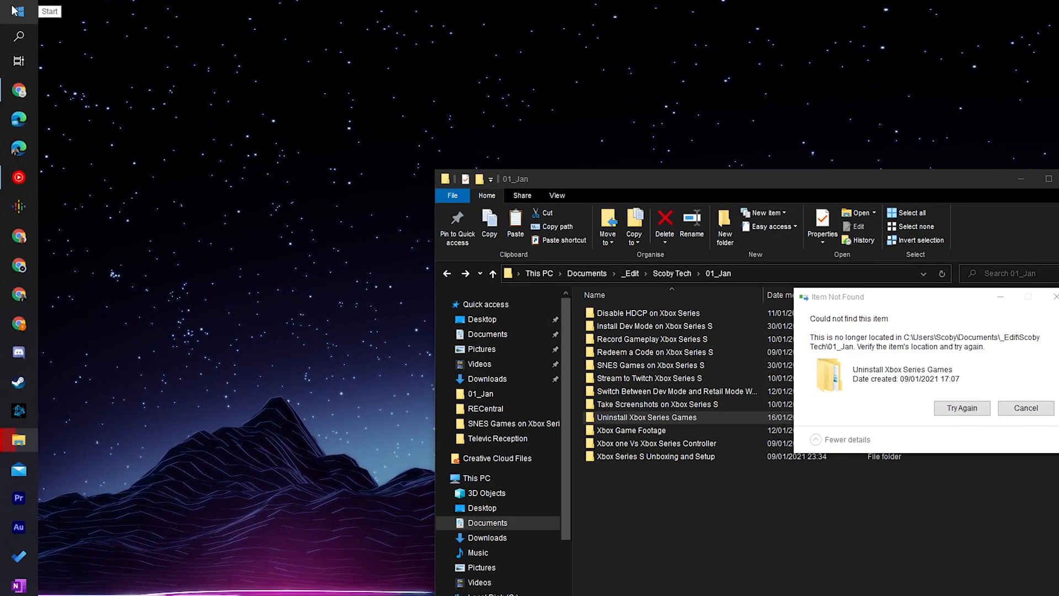
- Search 'cmd' from Start and bring up Command Prompt's context options
click(17, 12)
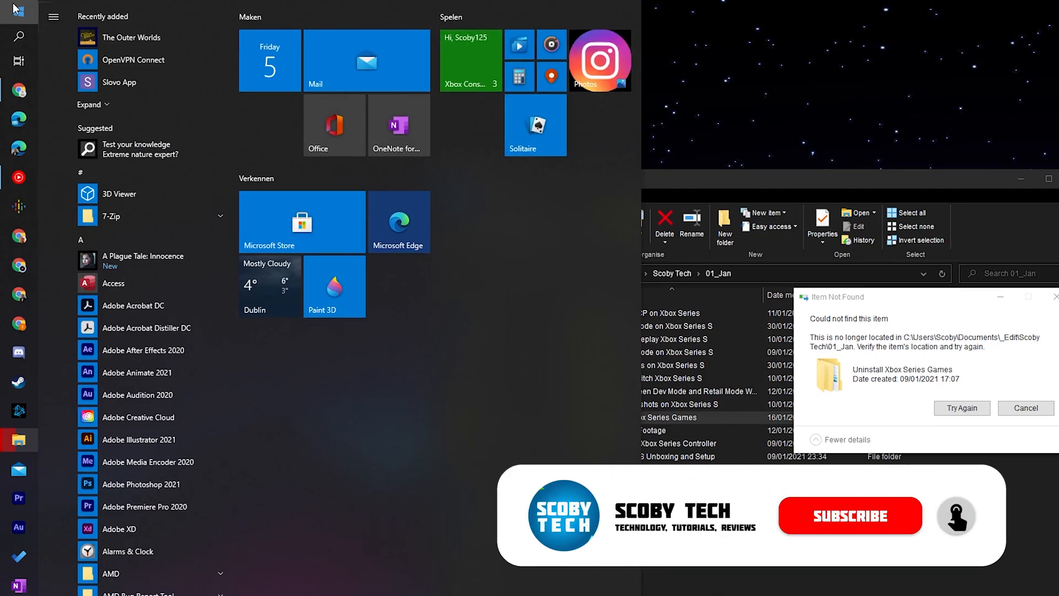
text(cmd)
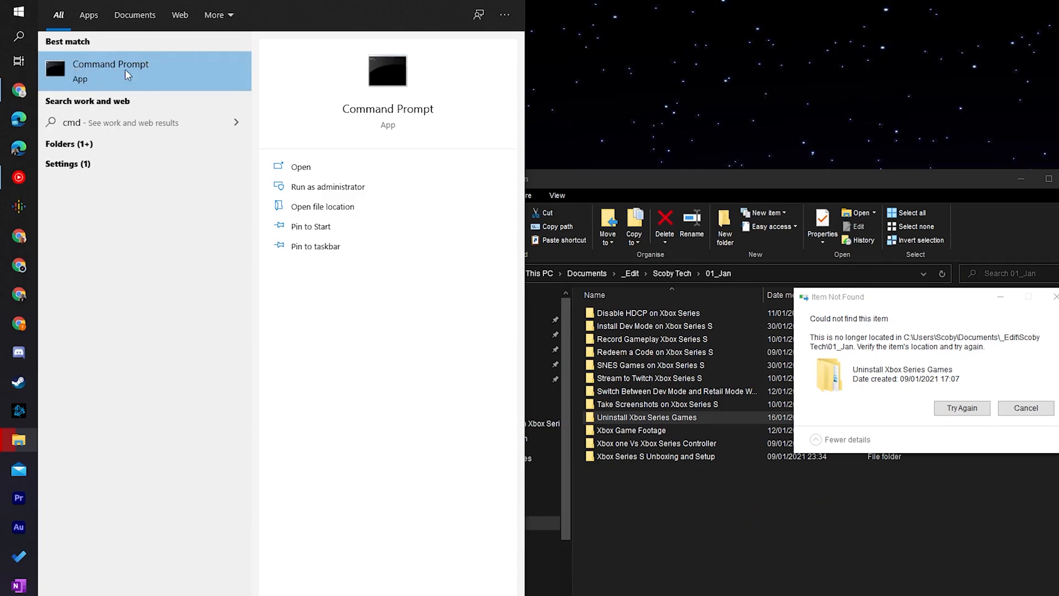
right_click(110, 71)
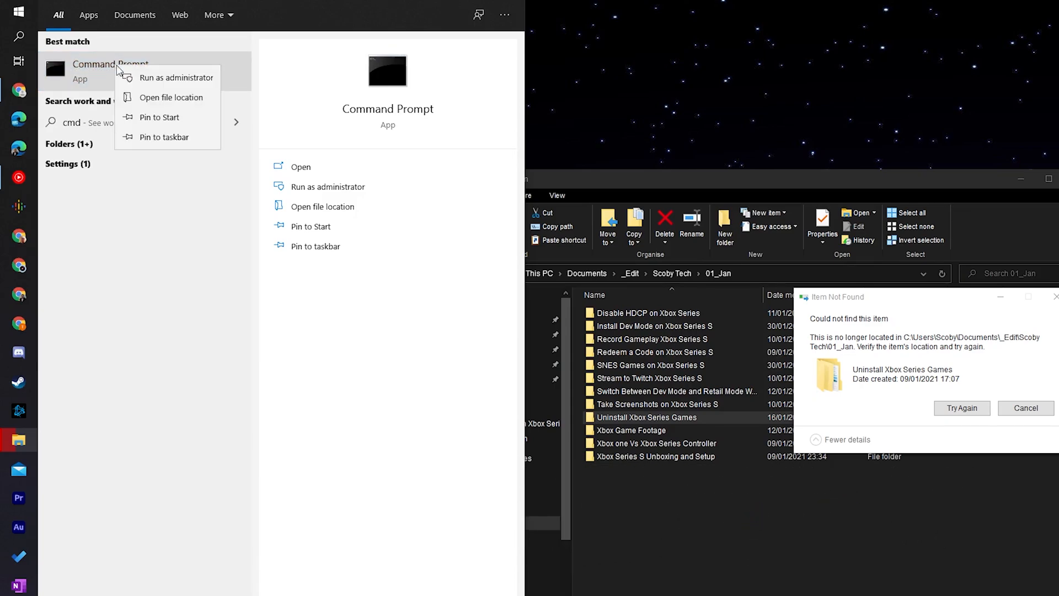
- Launch Command Prompt as administrator and begin the command rd /s "\\?\
click(176, 77)
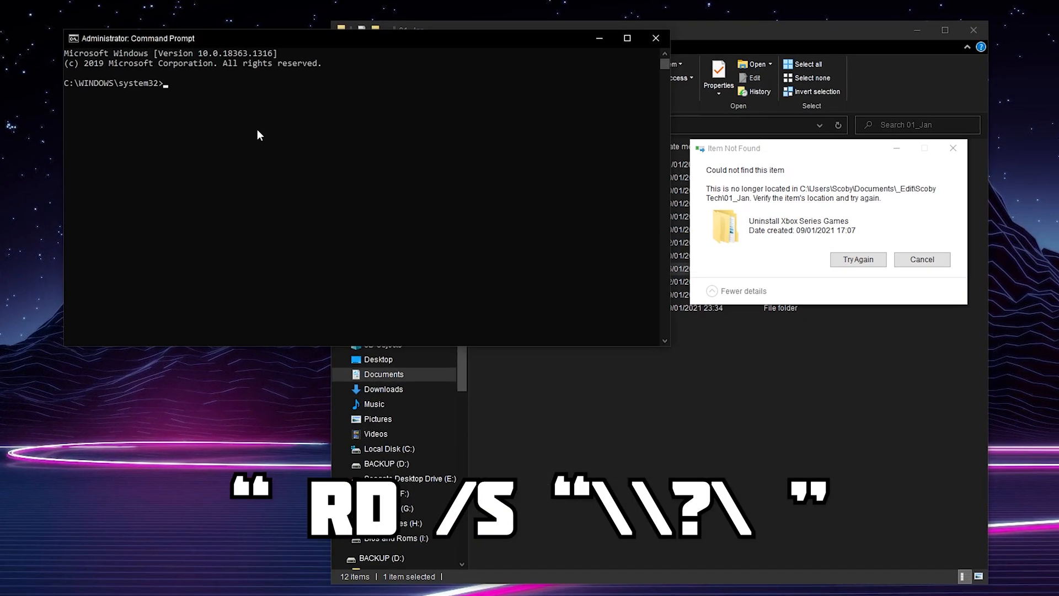
mouse_move(262, 97)
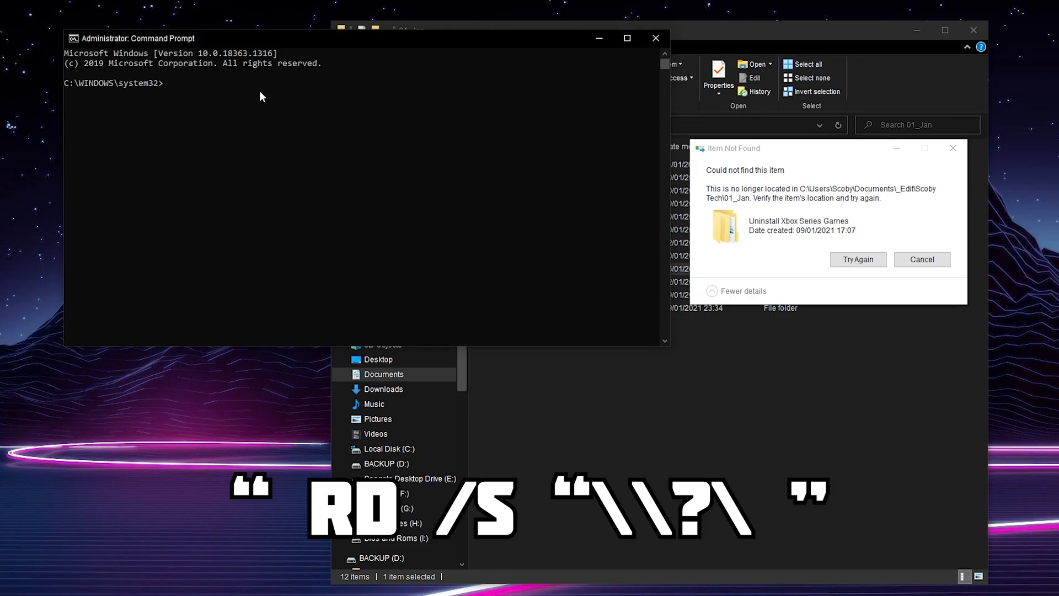
mouse_move(174, 103)
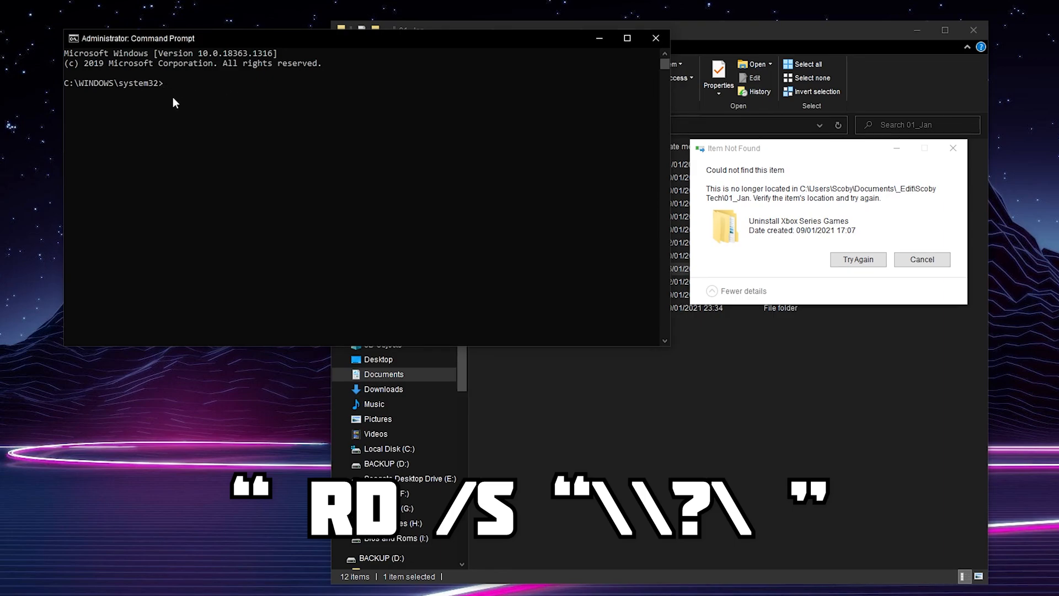
text(rd /s "\\?\)
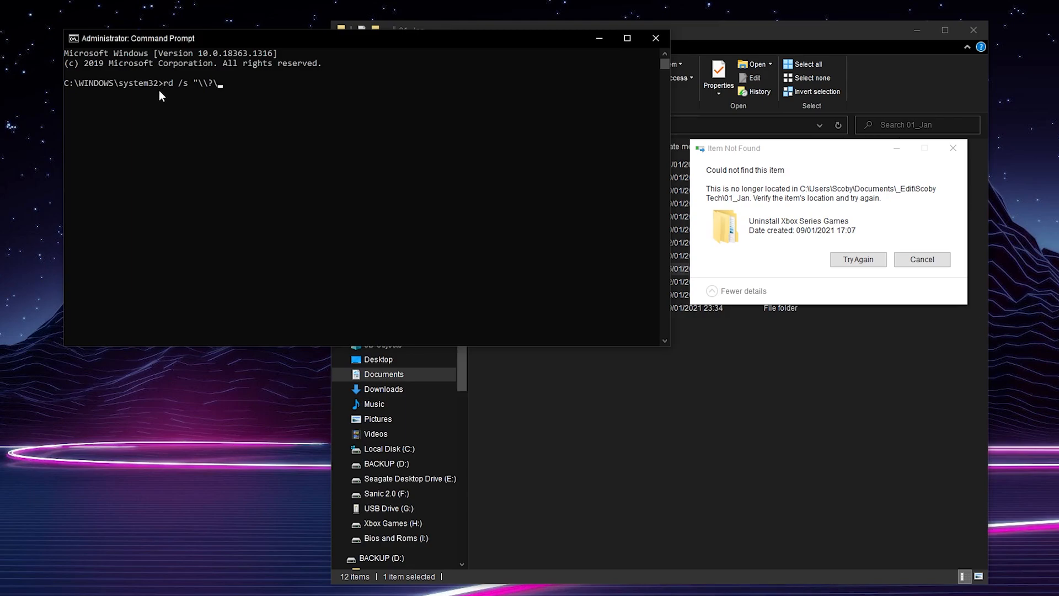
mouse_move(208, 101)
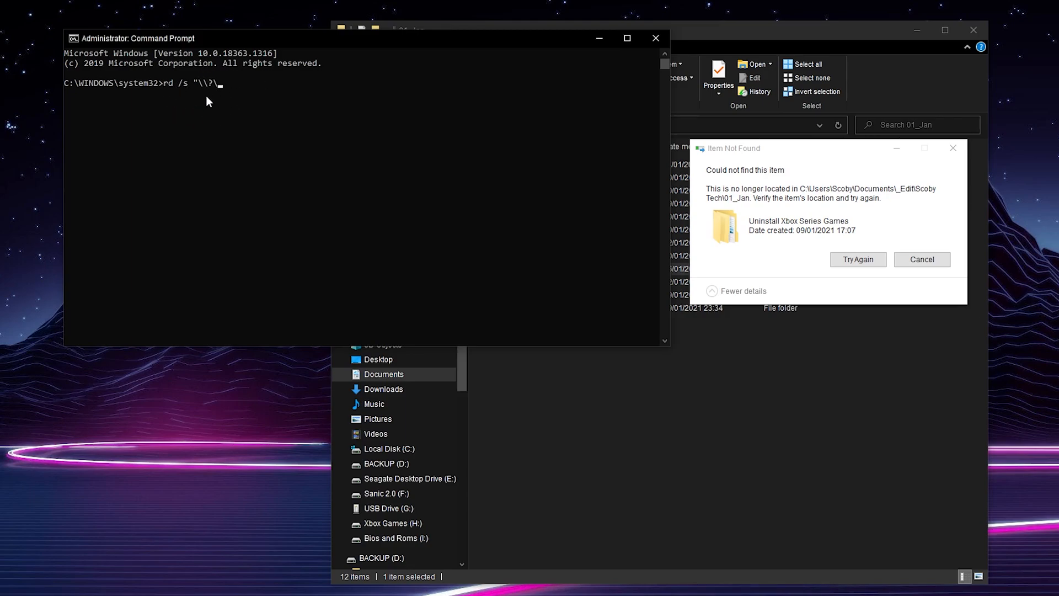
mouse_move(232, 117)
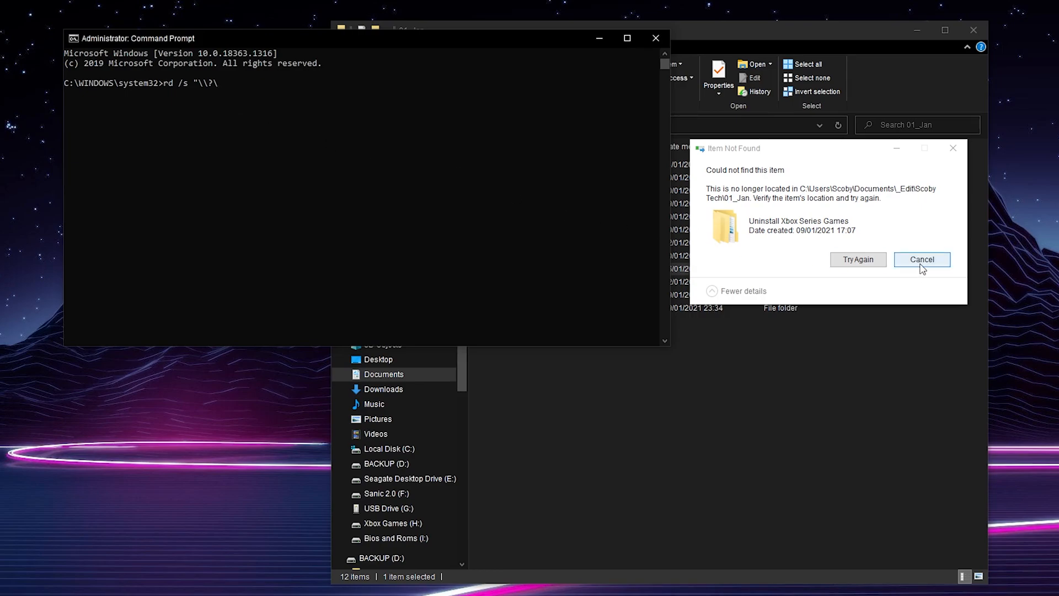
- Dismiss the Item Not Found error, enter 'Uninstall Xbox Series Games' and copy its full path
click(920, 260)
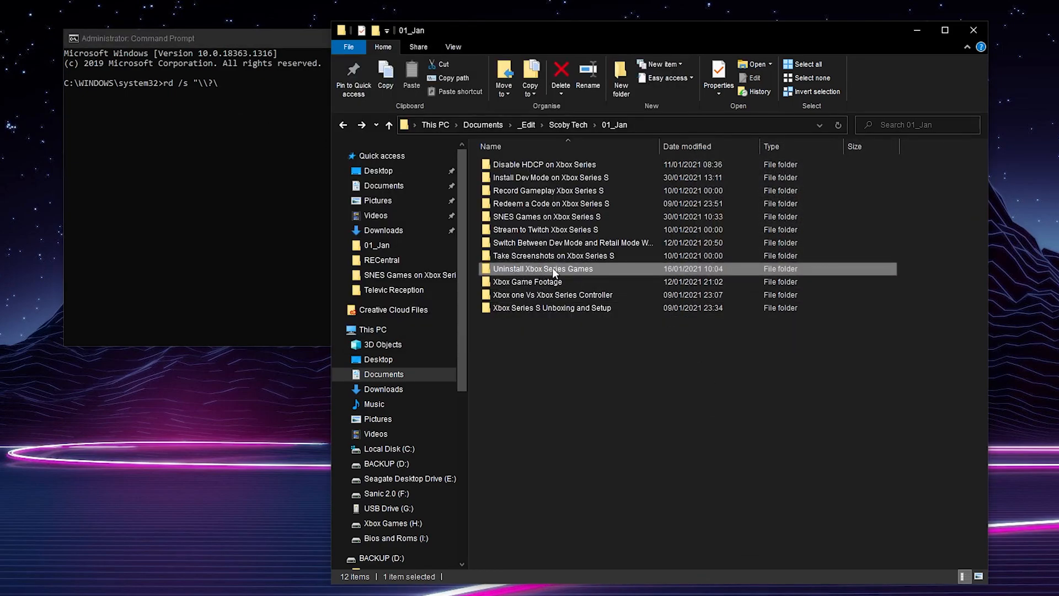
mouse_move(593, 271)
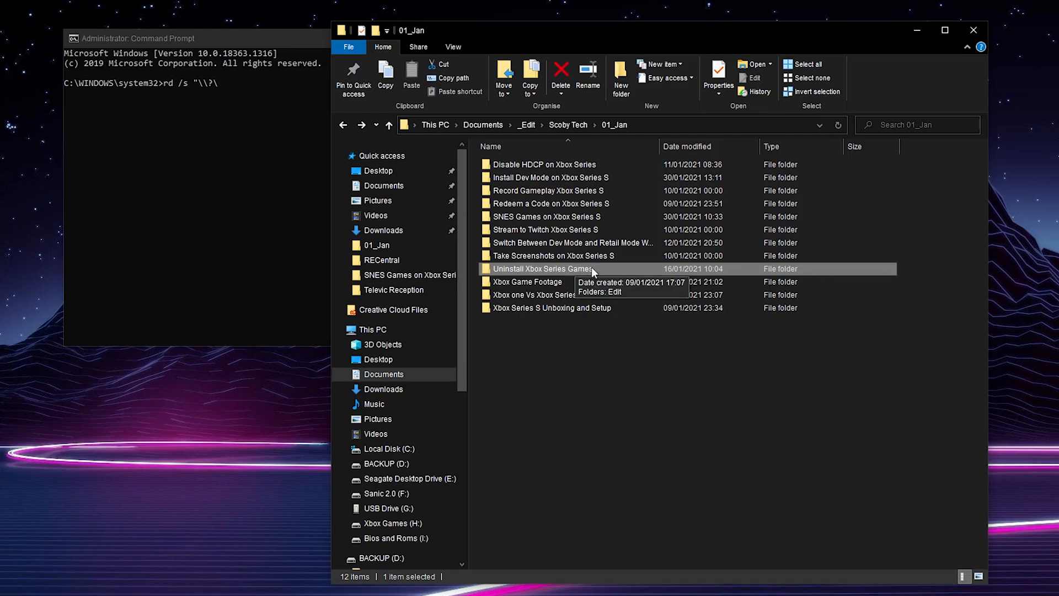
double_click(542, 268)
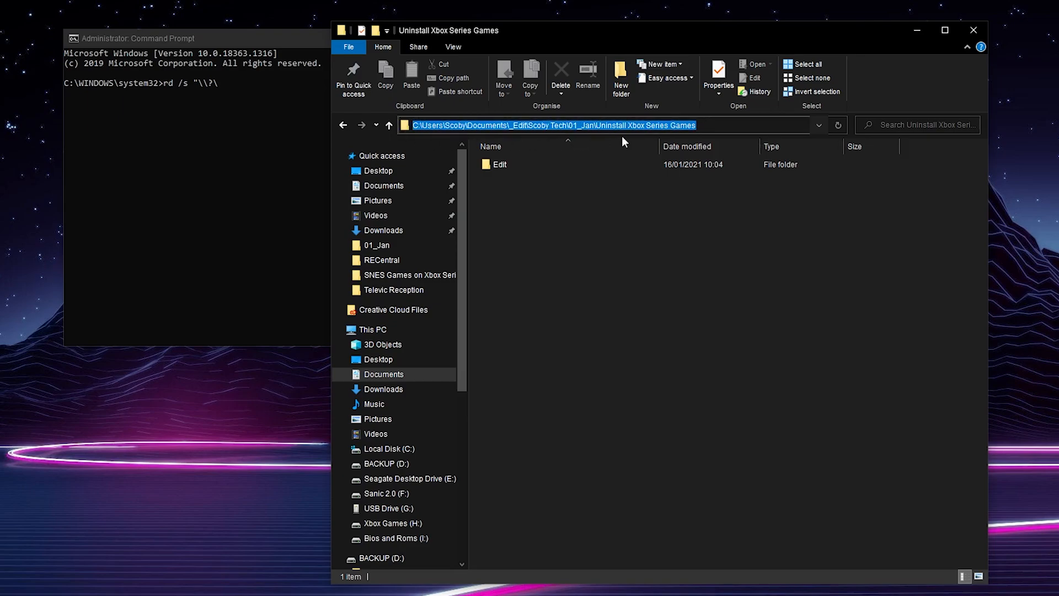
right_click(553, 126)
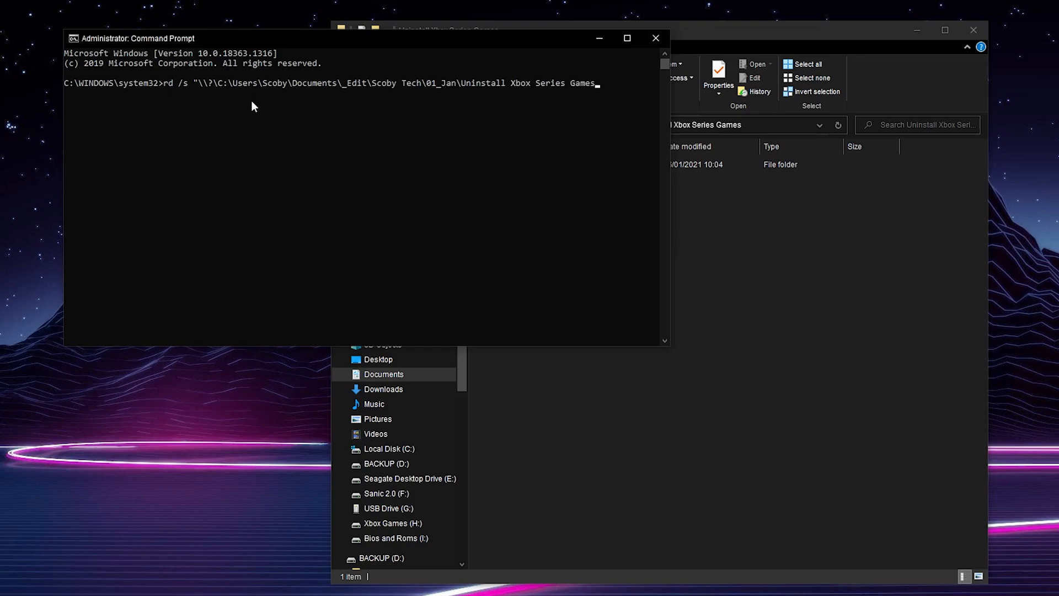
- Run rd /s on the folder's full path and confirm the deletion with y
key(Return)
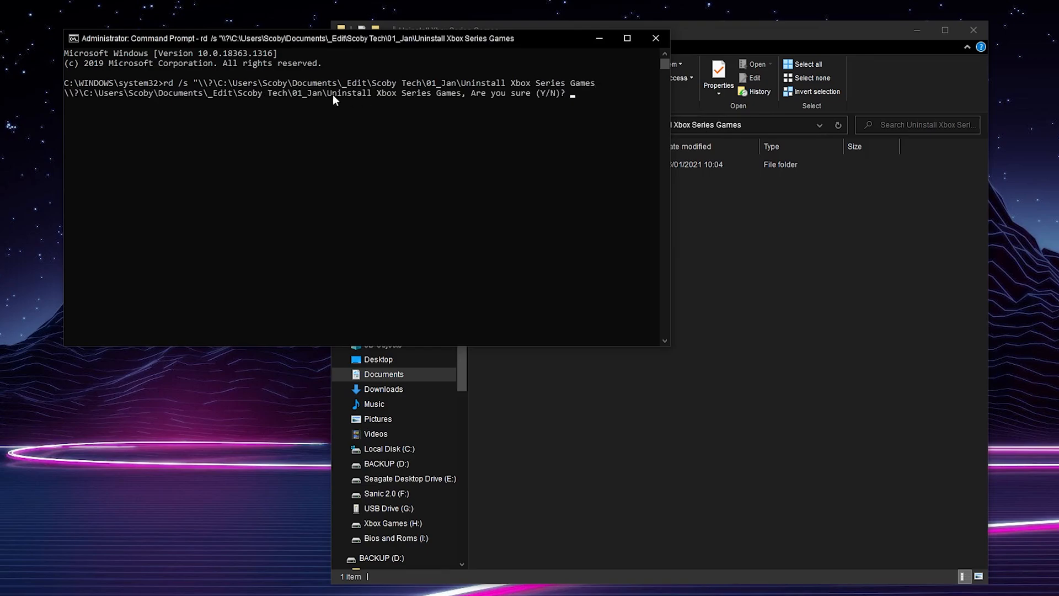
mouse_move(566, 109)
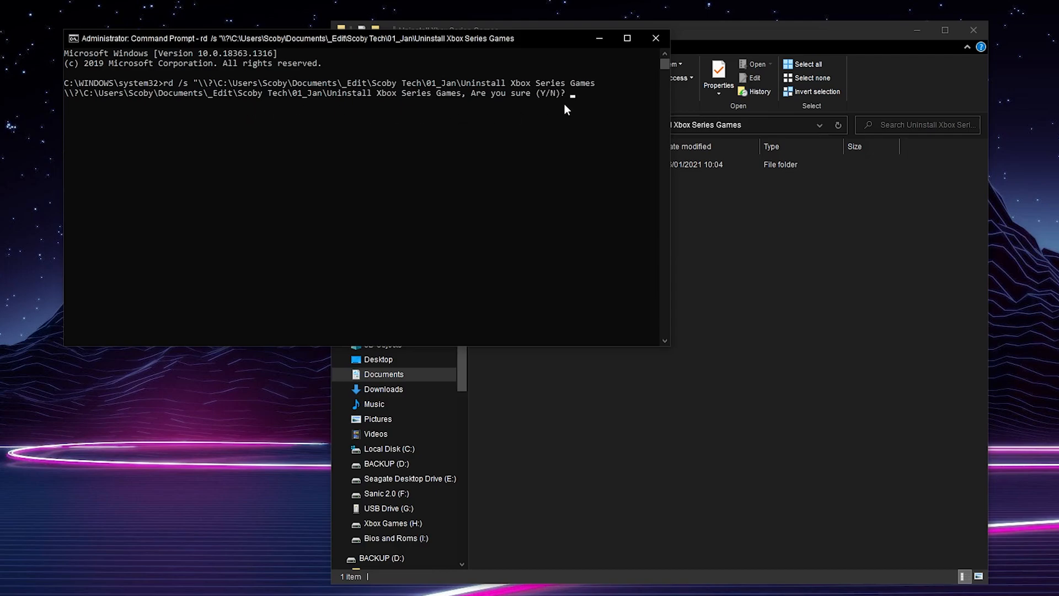
text(y)
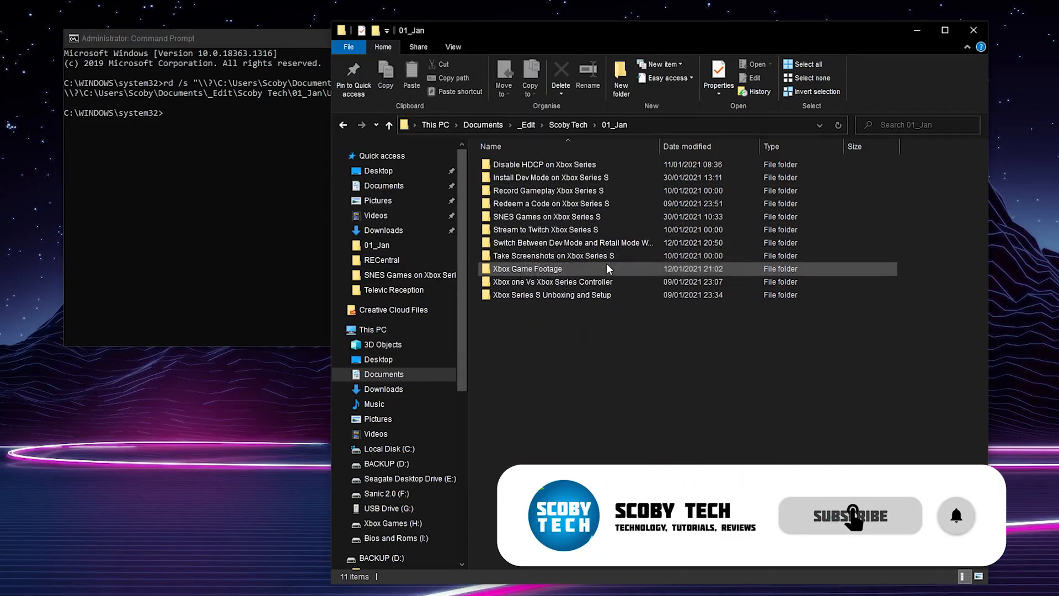
mouse_move(601, 256)
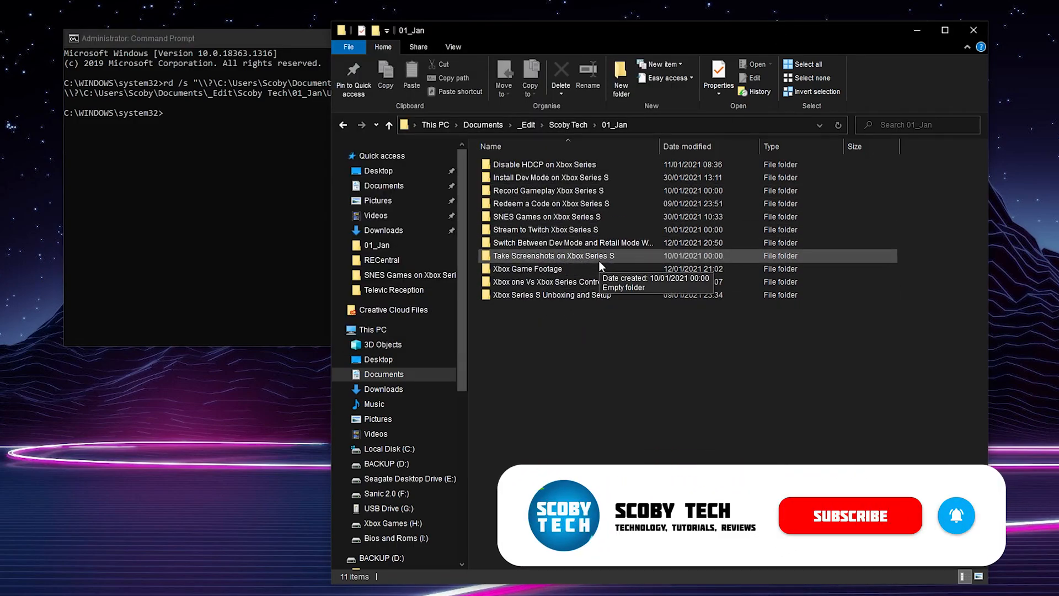